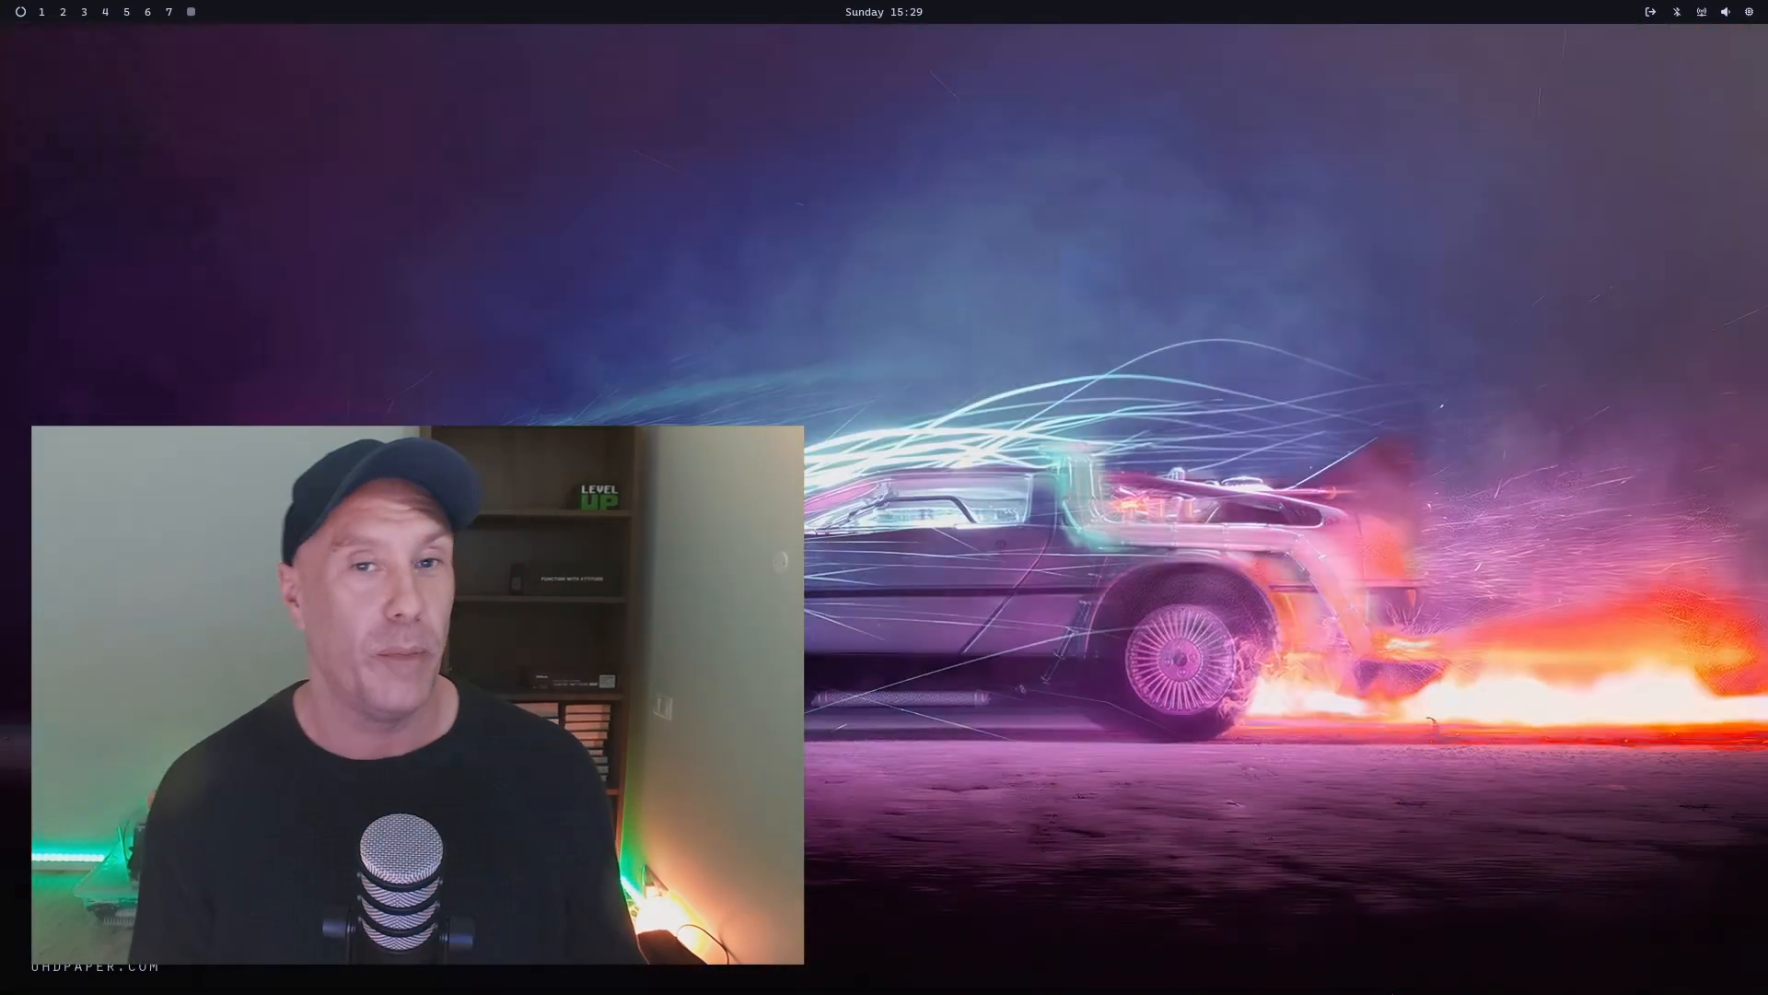
Browse the Omarchy menu's Learn section, then launch the Remove Web App list.
{"action": "left_click_drag", "start_coordinate": [417, 692], "coordinate": [1404, 692]}
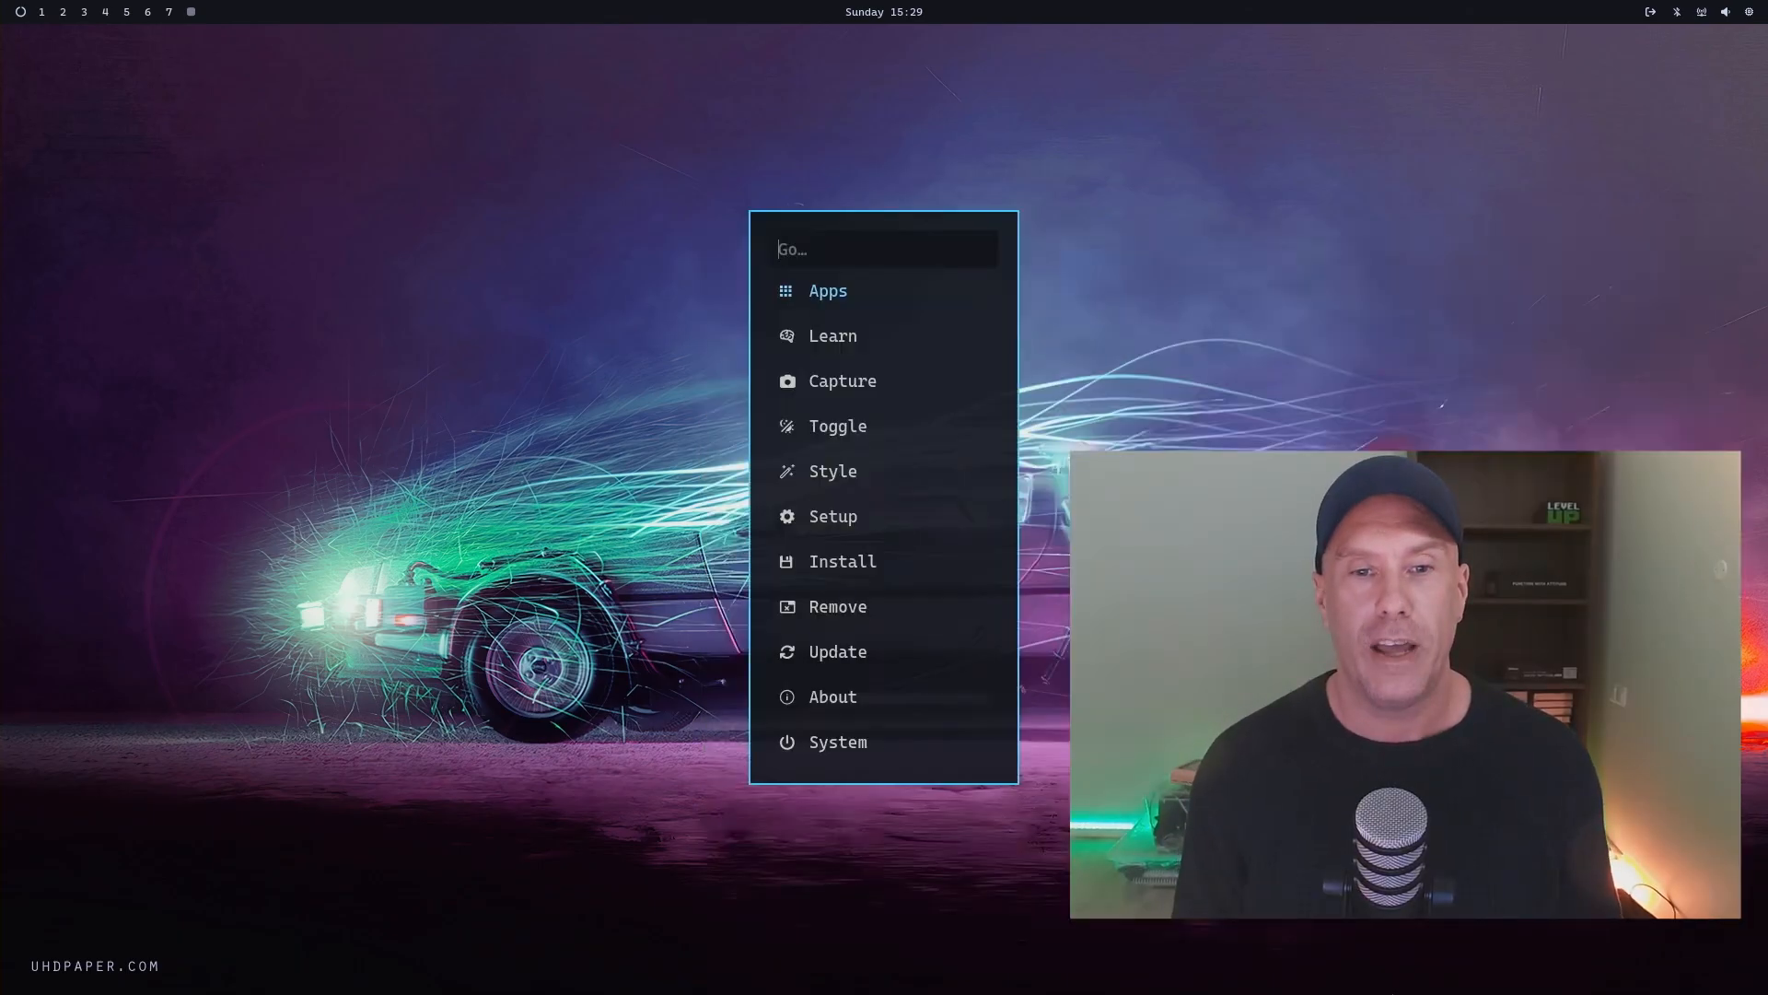
{"action": "left_click", "coordinate": [832, 335]}
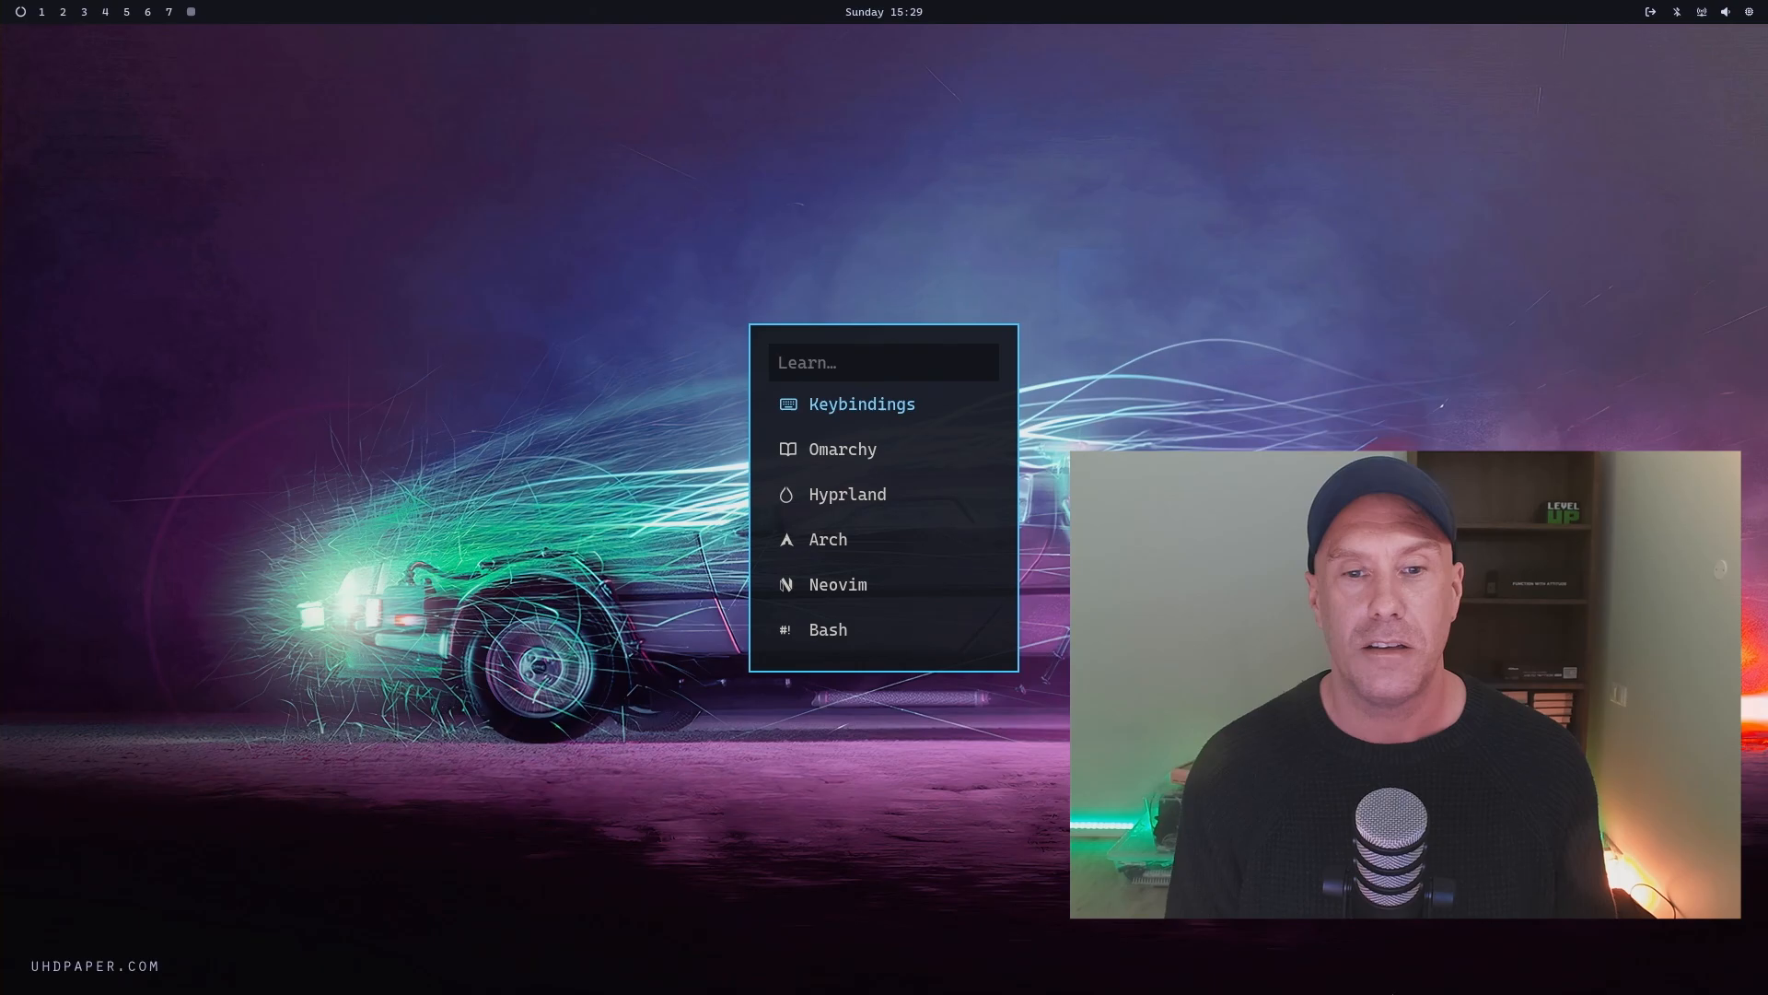
{"action": "left_click", "coordinate": [860, 404]}
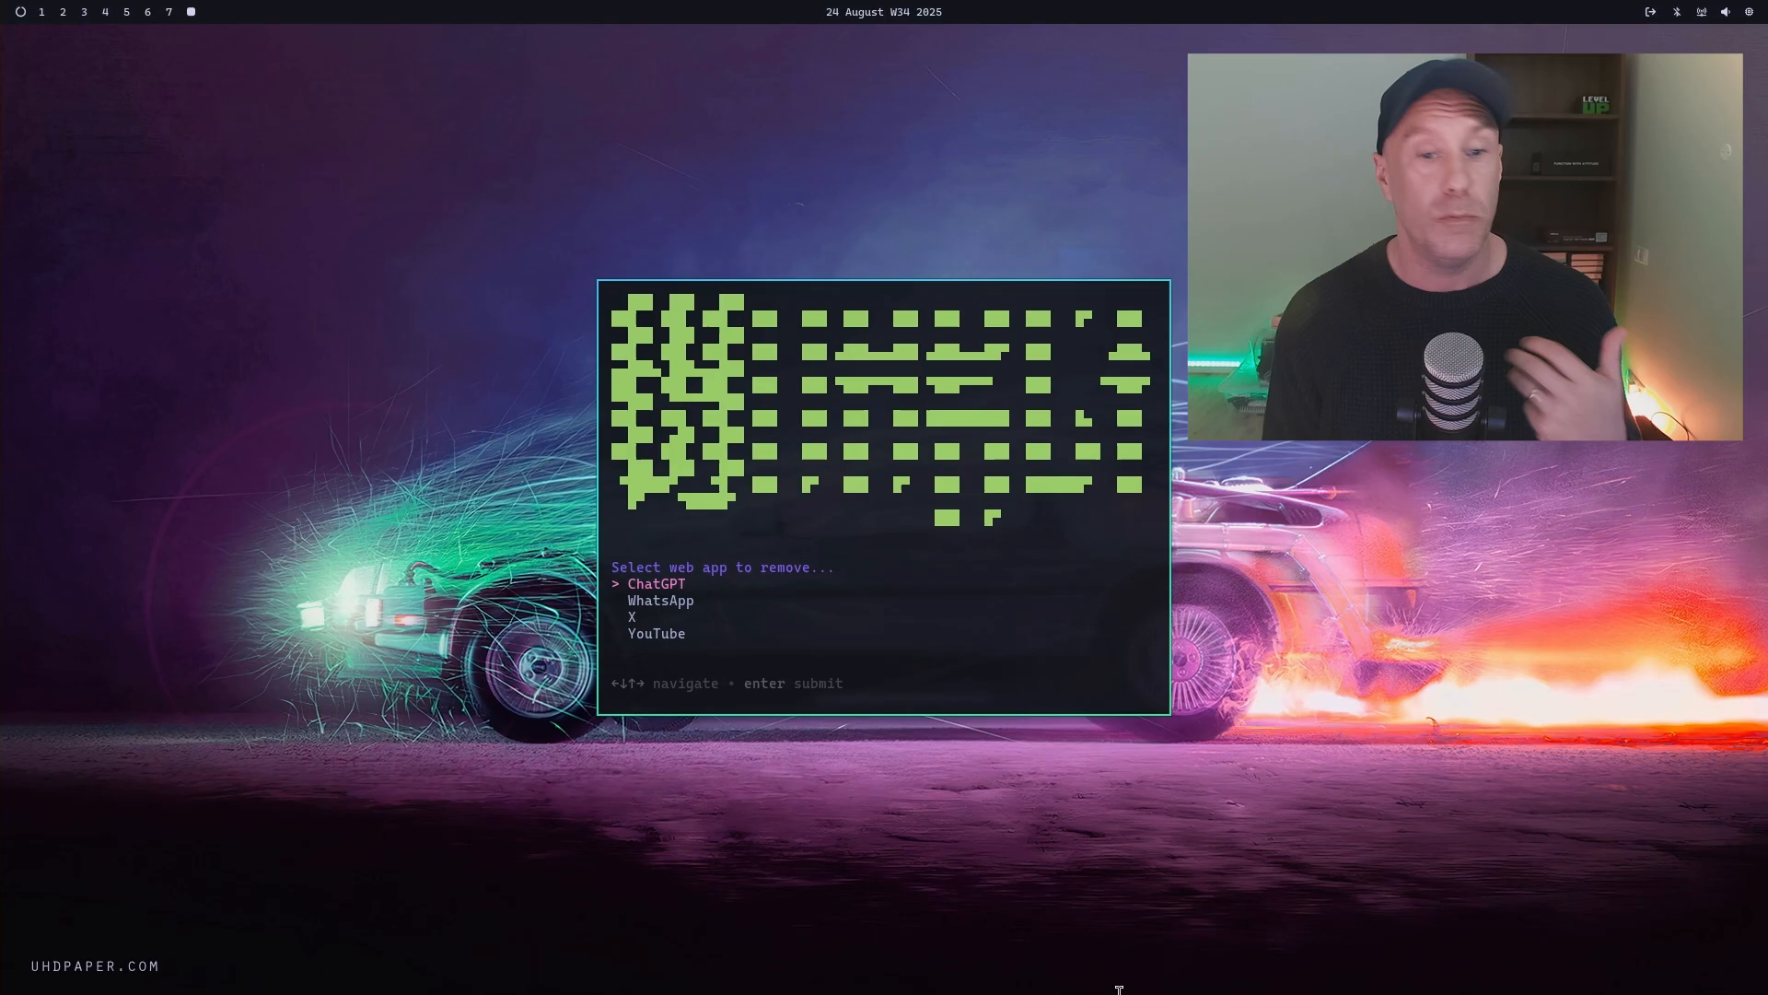
Dismiss the ChatGPT, WhatsApp, X and YouTube removal list to an empty shell prompt.
{"action": "key", "text": "Down"}
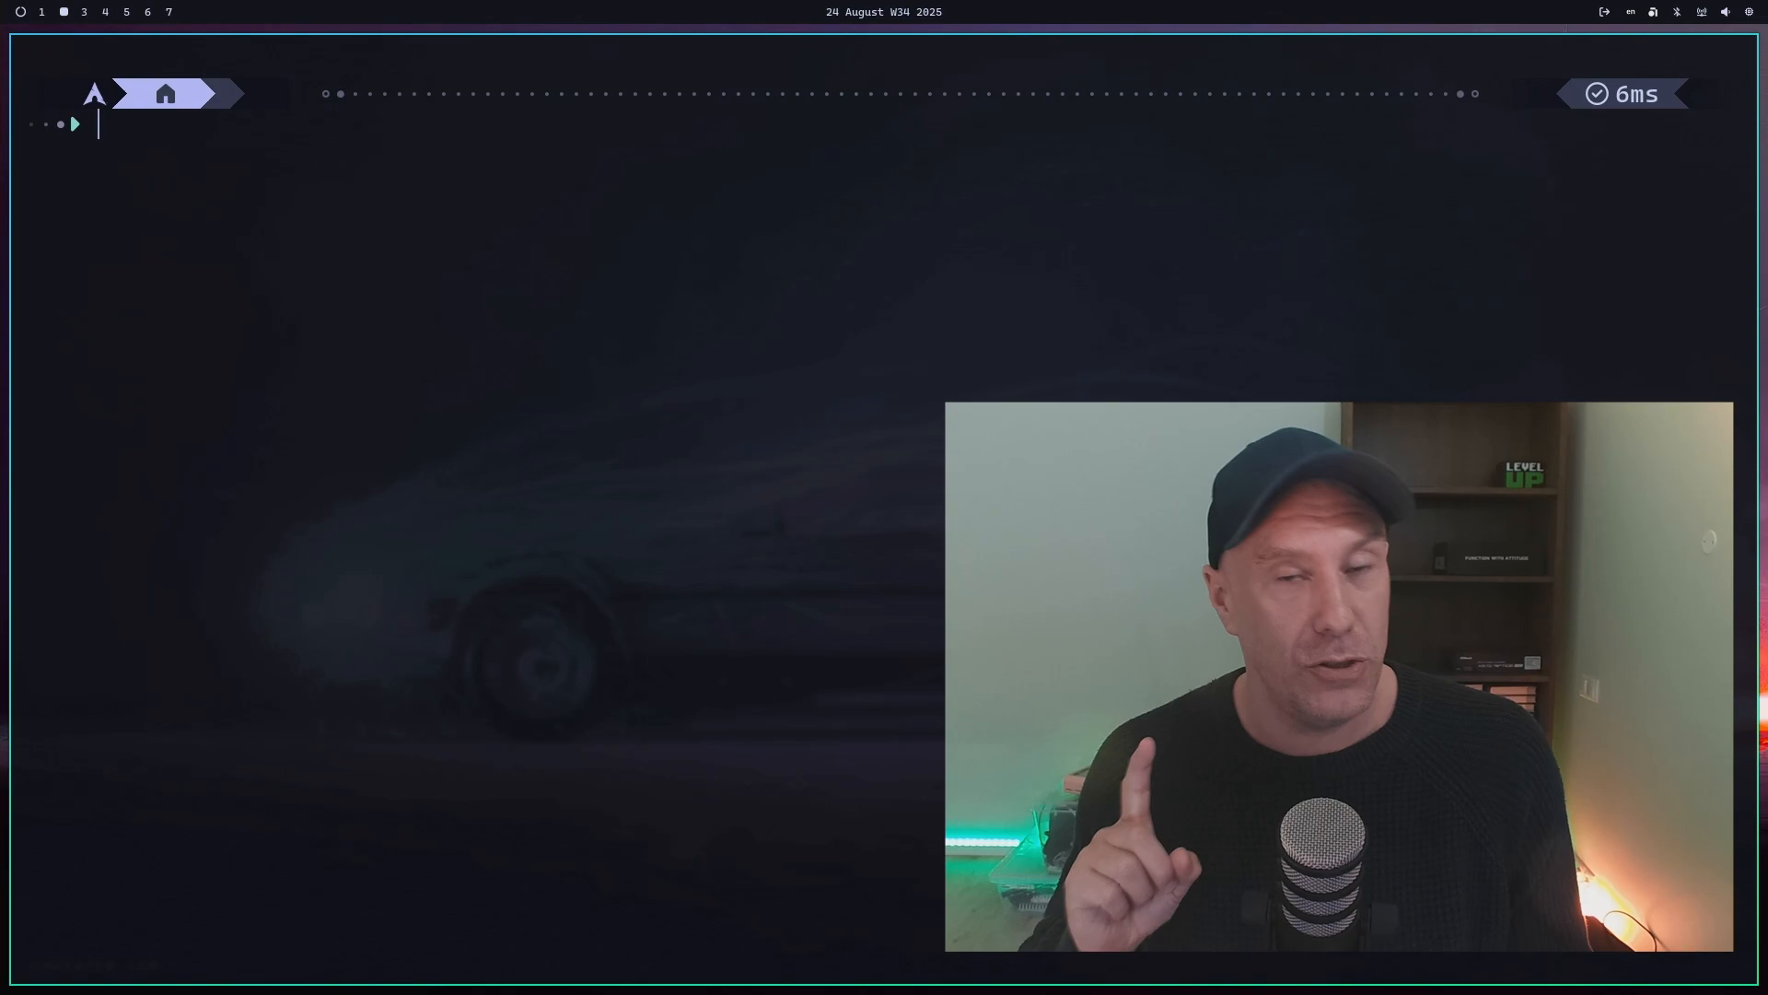
Go to .config/hypr and set input.conf layouts to us,is with grp:alts_toggle in Neovim.
{"action": "type", "text": "cd .config/hypr"}
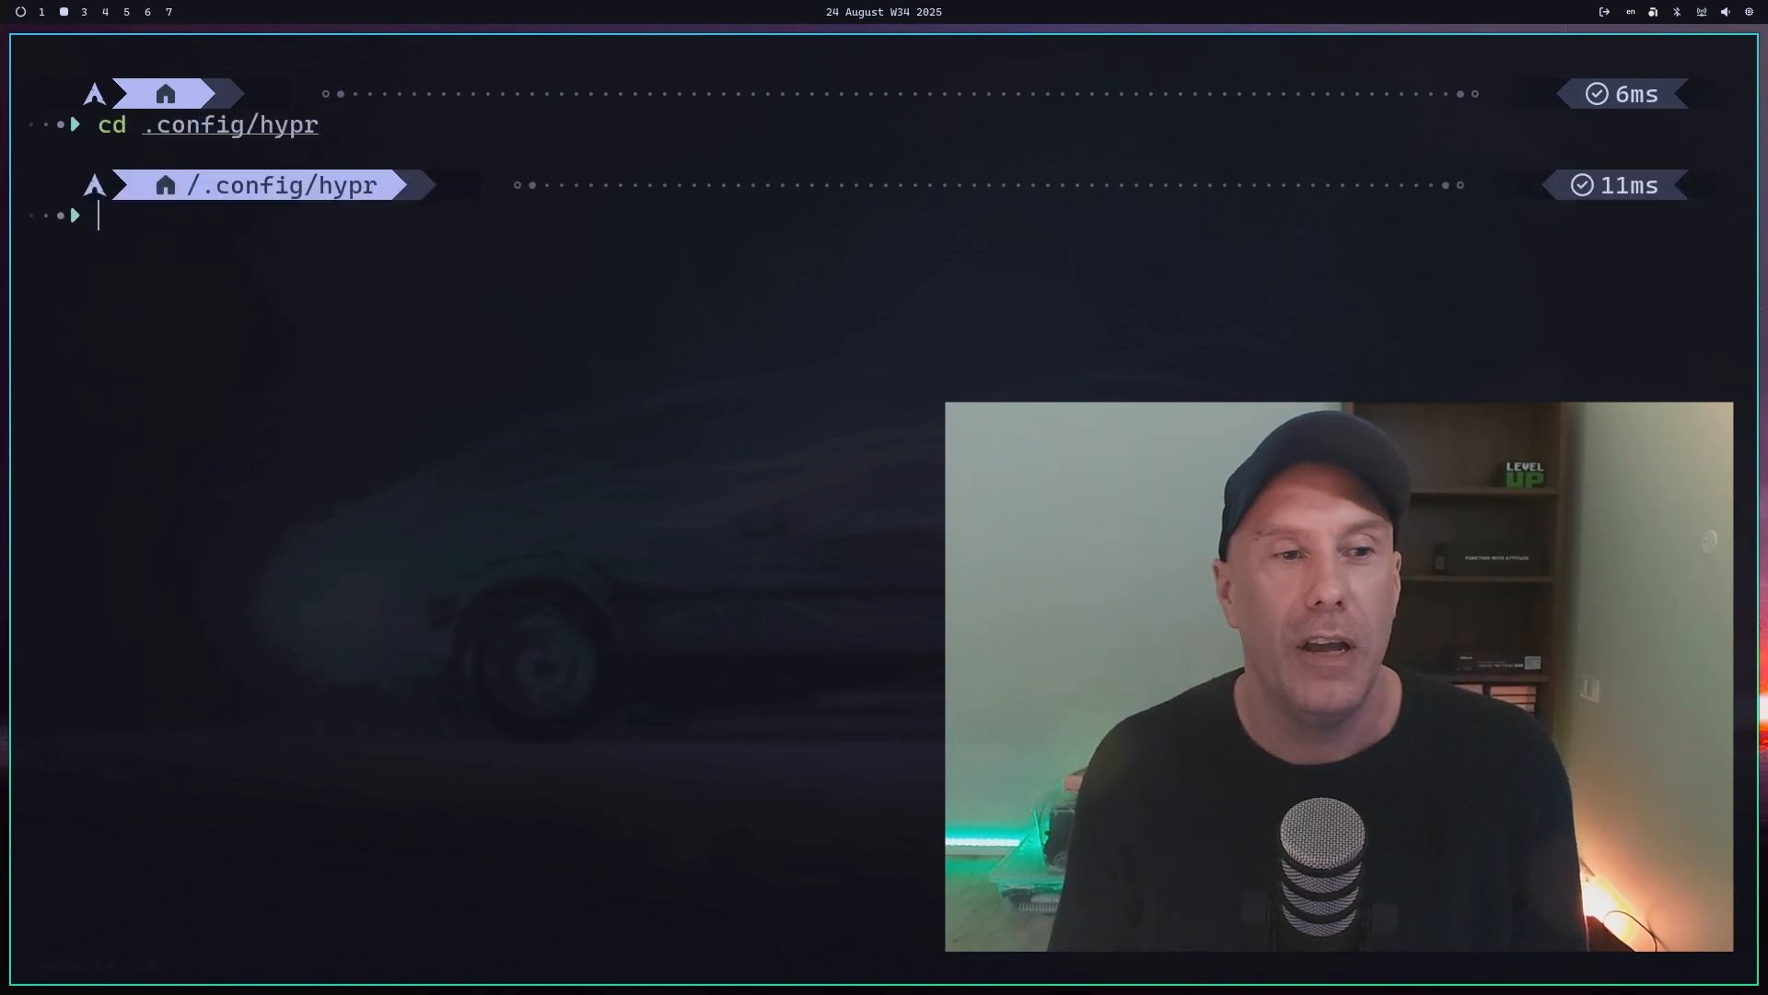
{"action": "type", "text": "v .zshrc"}
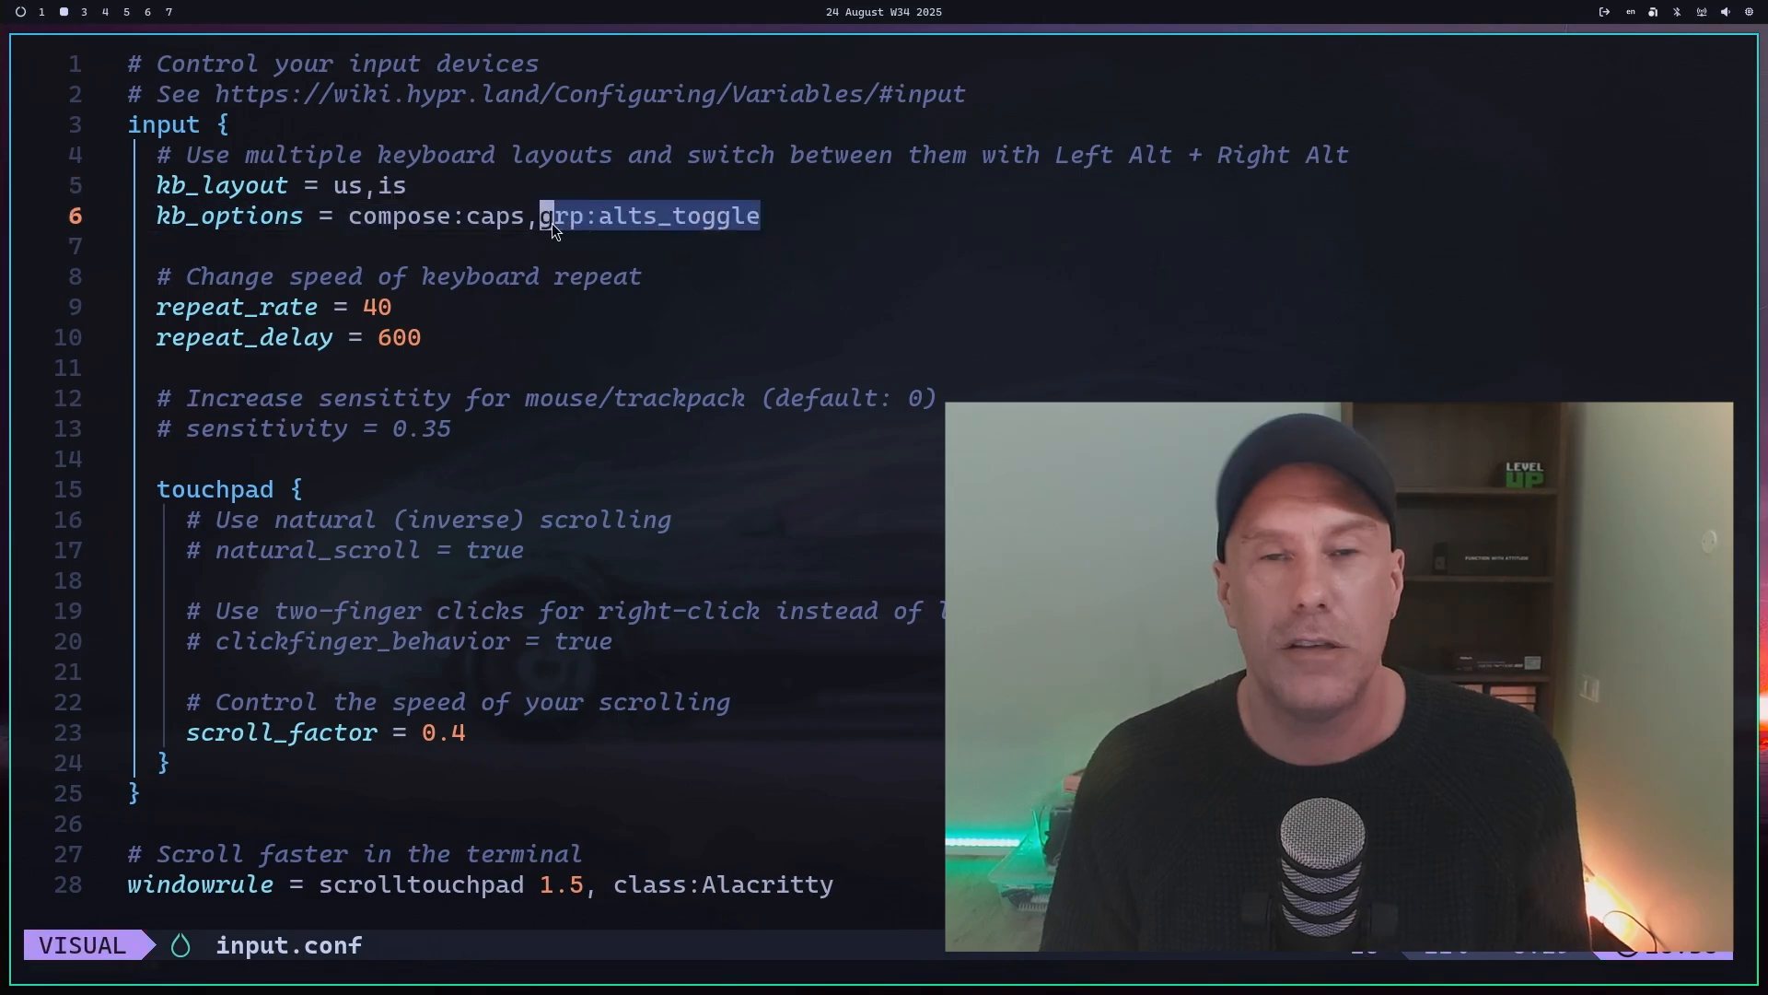
{"action": "mouse_move", "coordinate": [733, 216]}
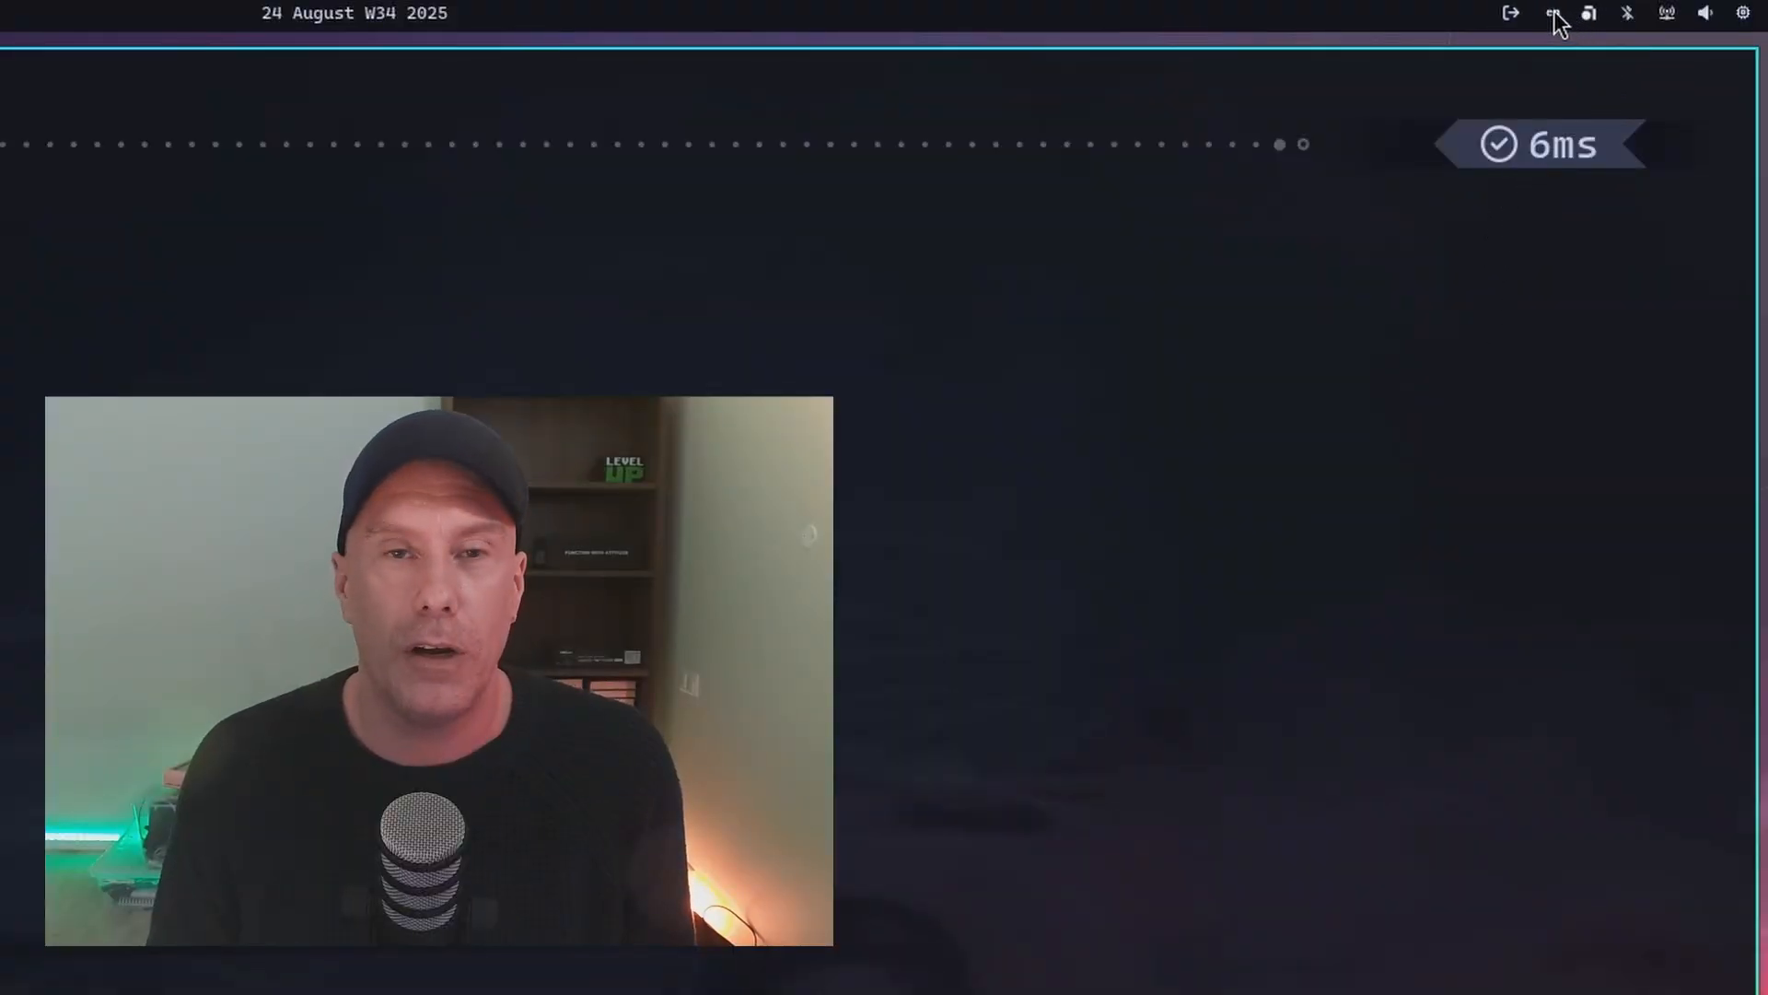
Check Fcitx5's current input methods: Keyboard - English (US) and Keyboard - Icelandic.
{"action": "left_click", "coordinate": [1554, 12]}
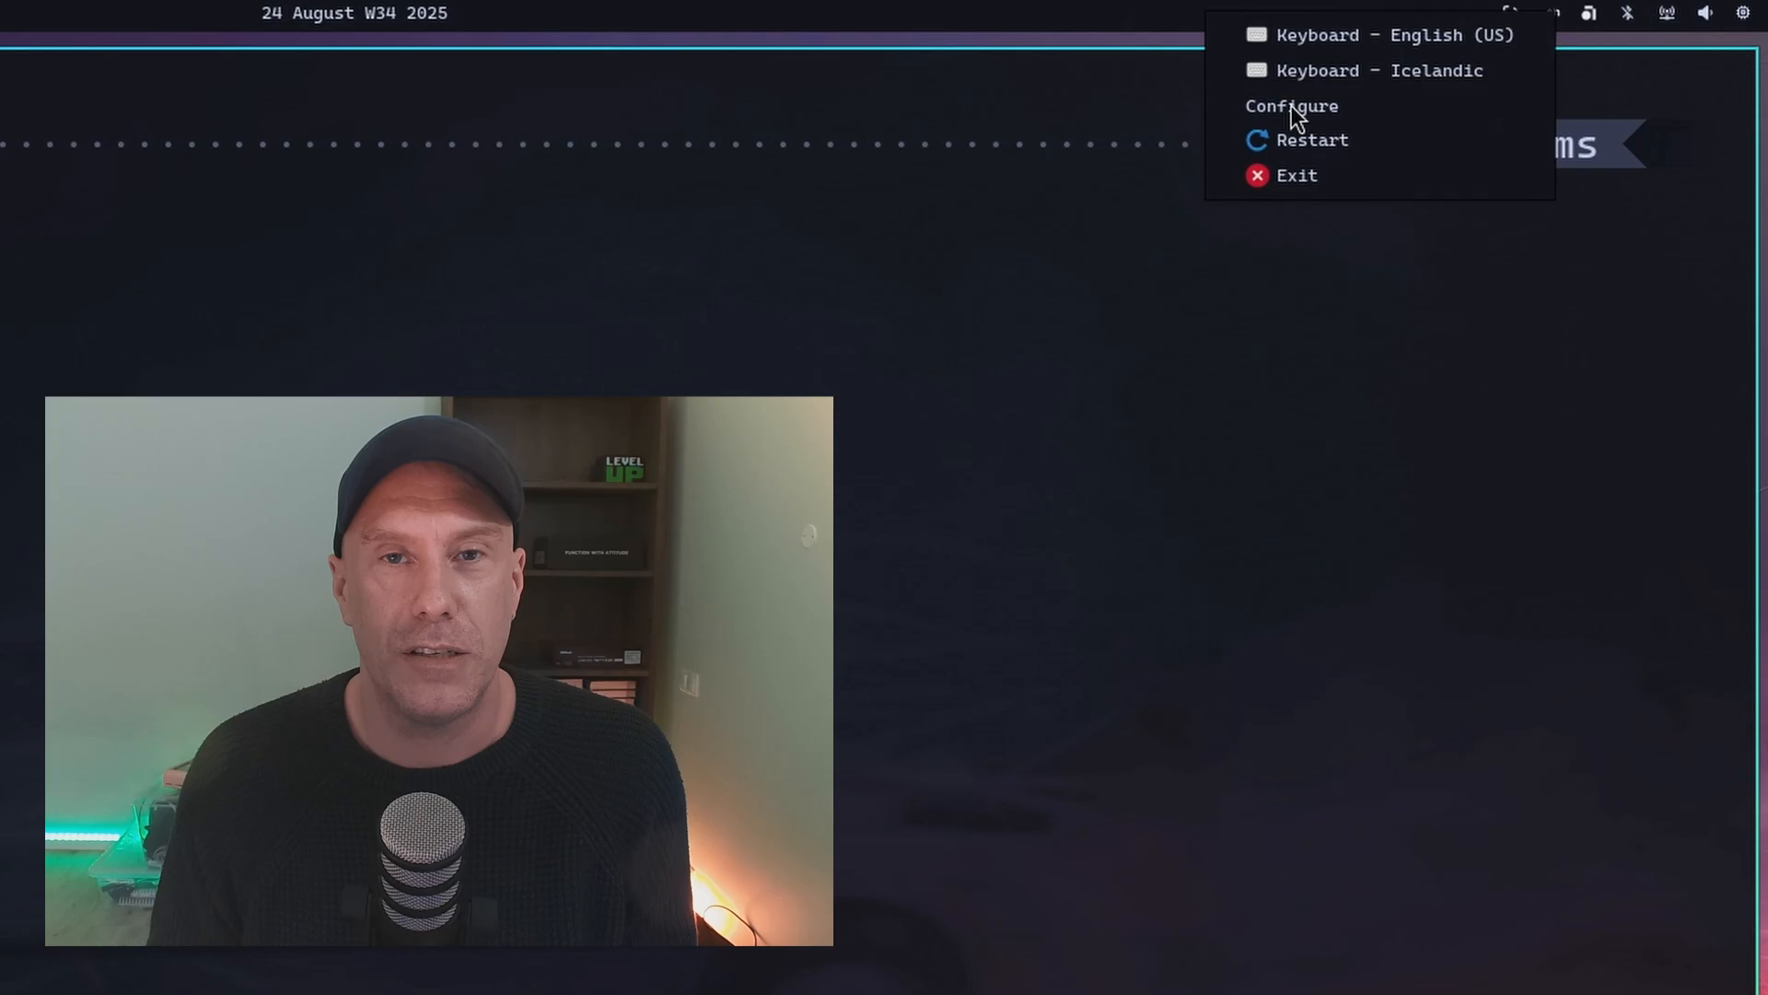
{"action": "left_click", "coordinate": [1291, 105]}
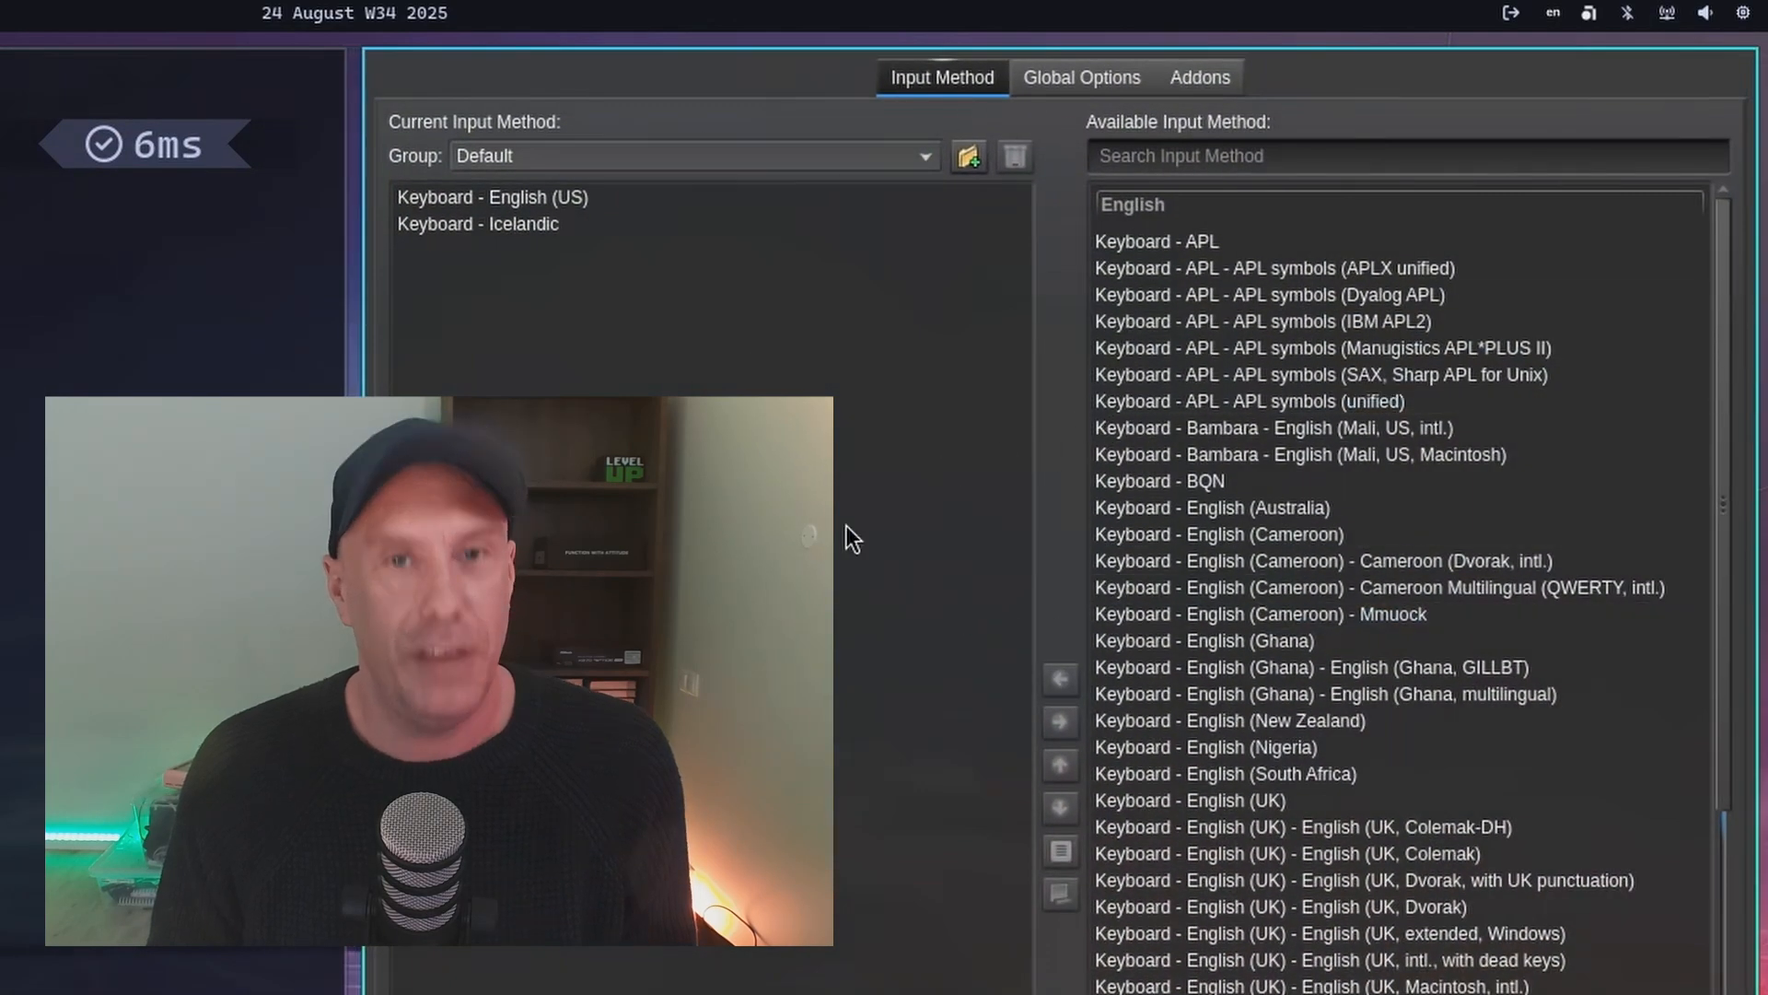
{"action": "mouse_move", "coordinate": [911, 296]}
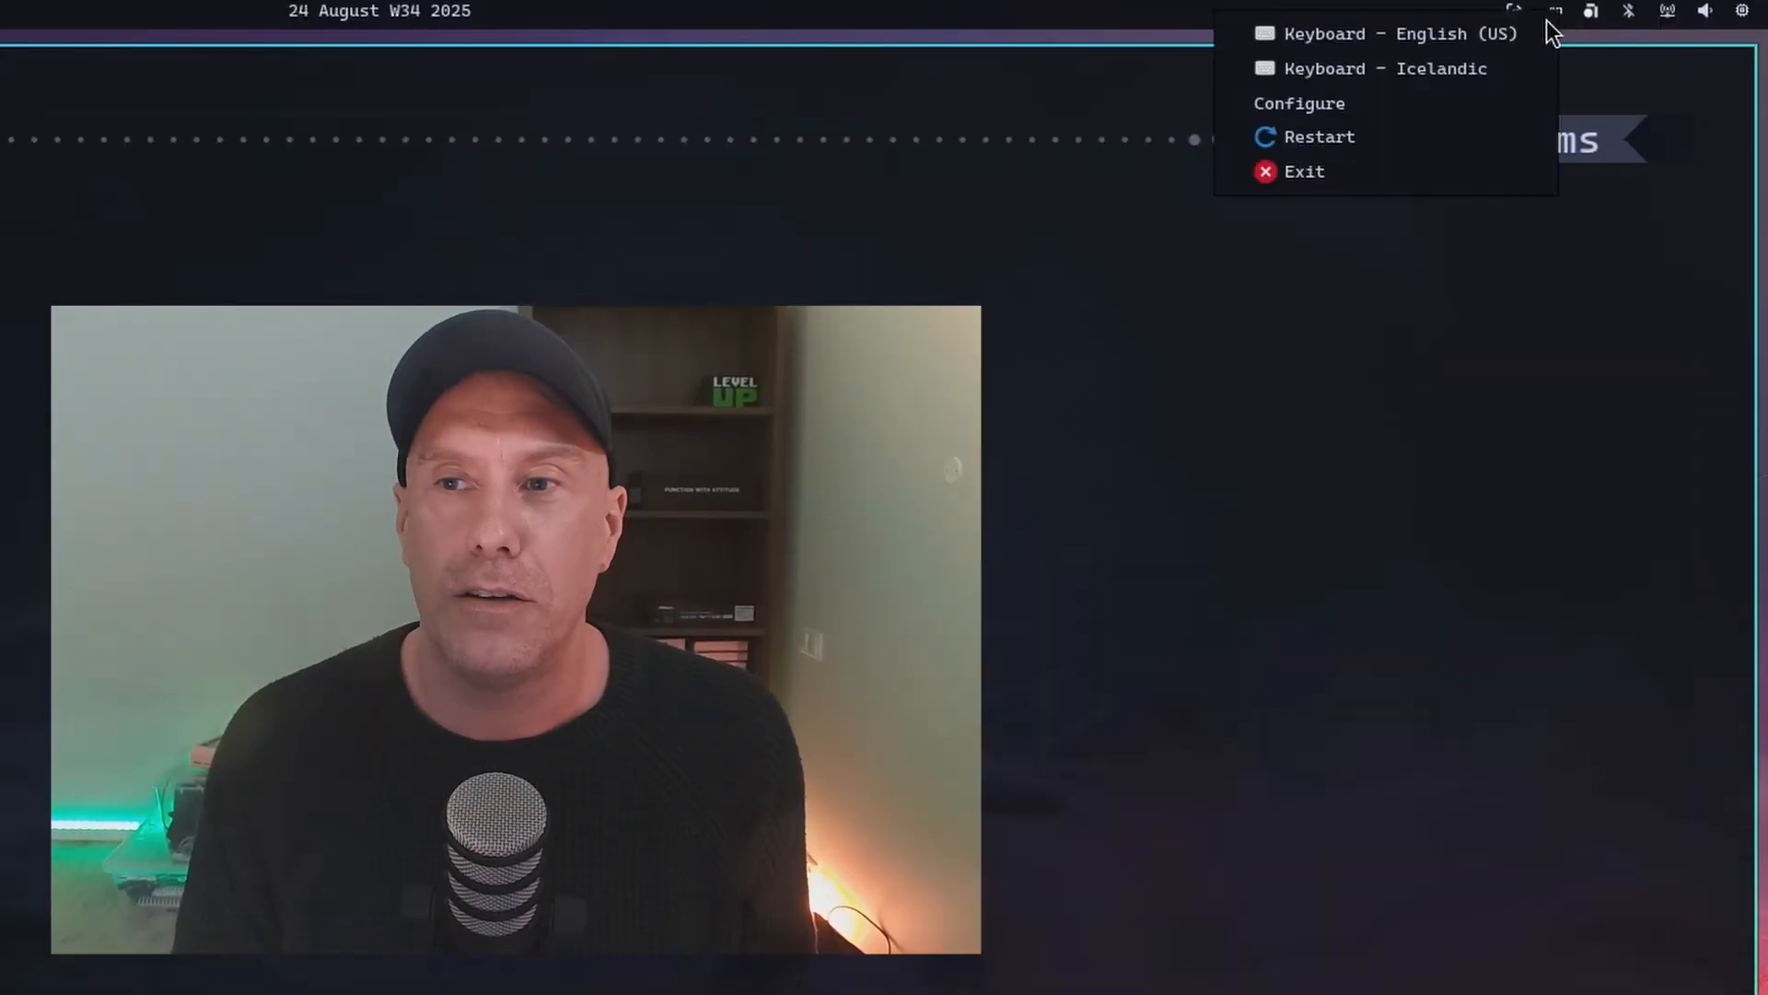
{"action": "mouse_move", "coordinate": [1353, 104]}
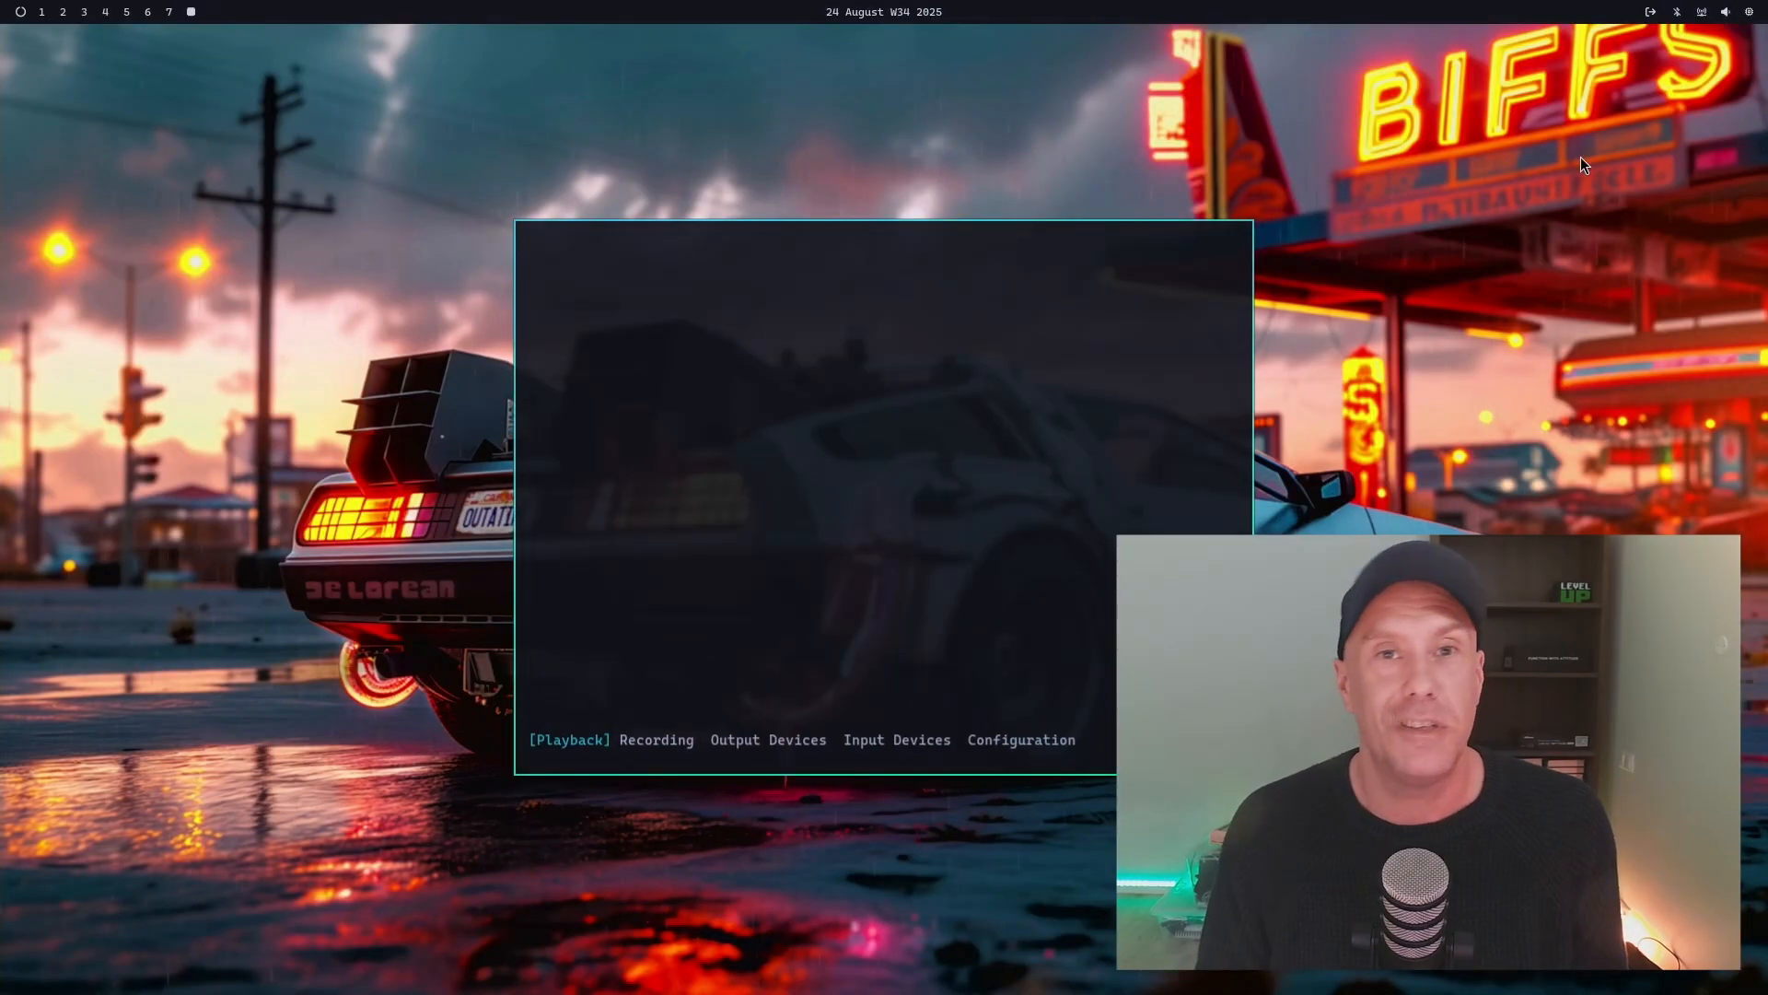
View Wiremix output devices, then the card profiles for HDA NVidia, Intel PCH and USB audio.
{"action": "left_click", "coordinate": [768, 739]}
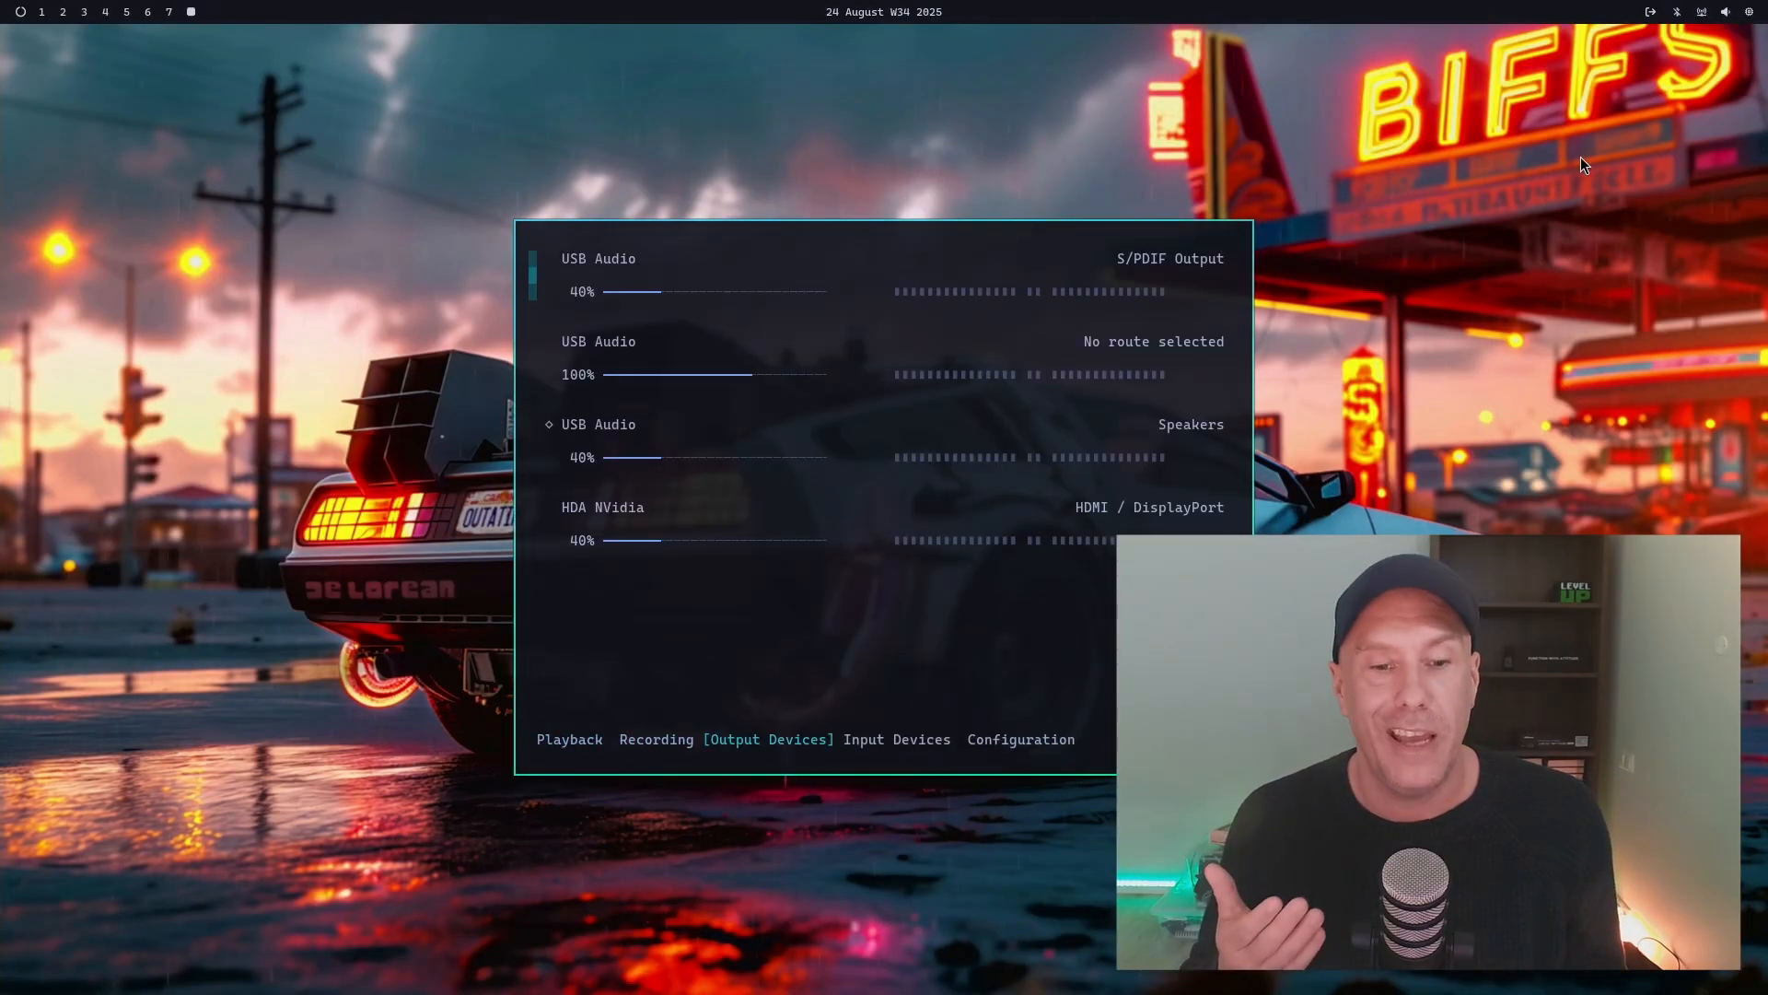
{"action": "left_click", "coordinate": [1019, 738]}
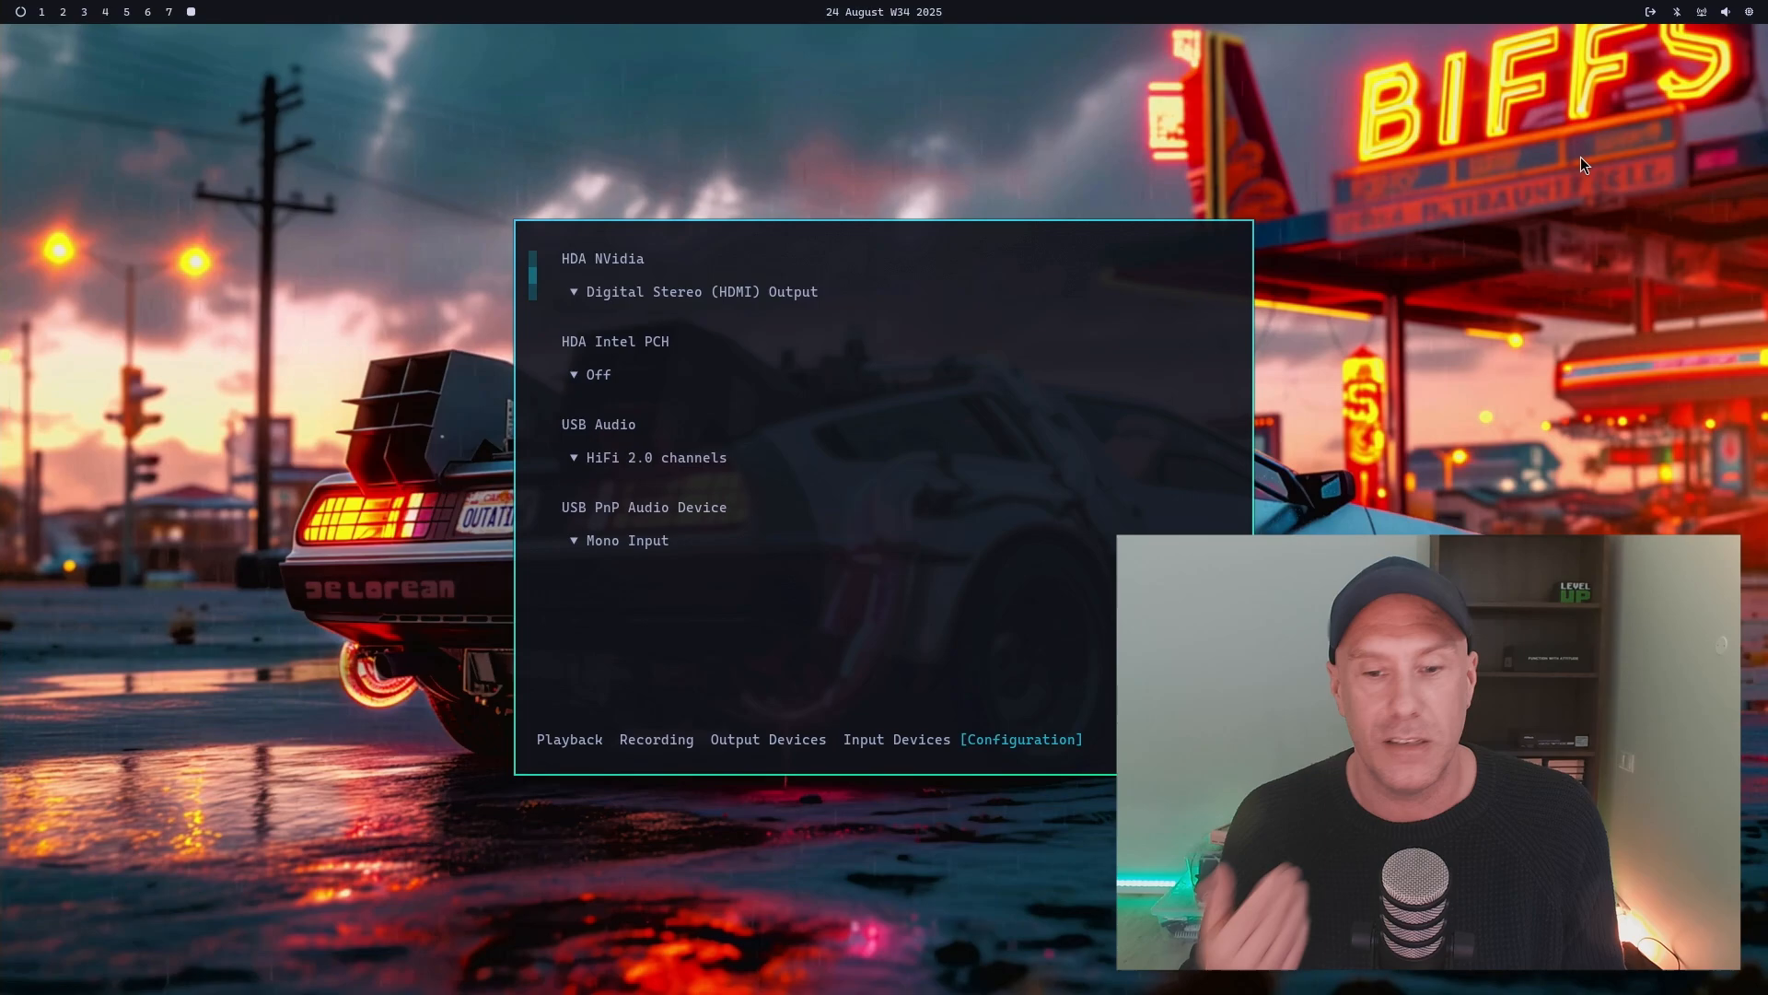